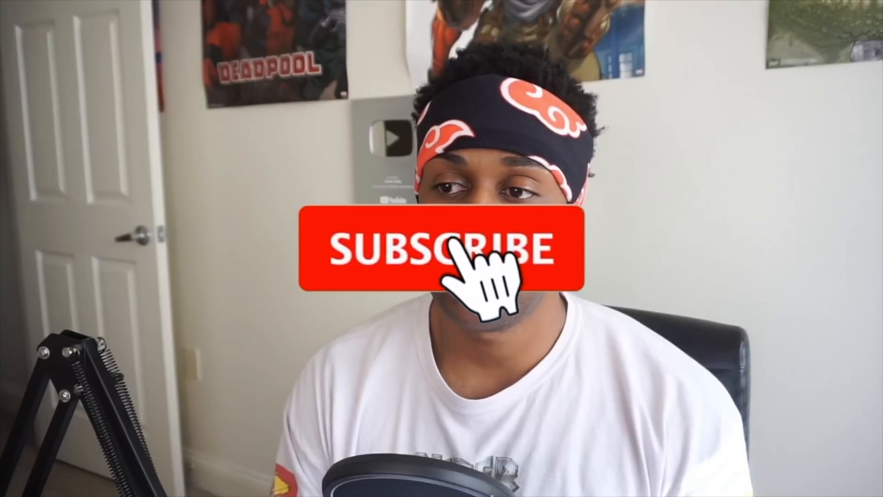
pyautogui.click(440, 251)
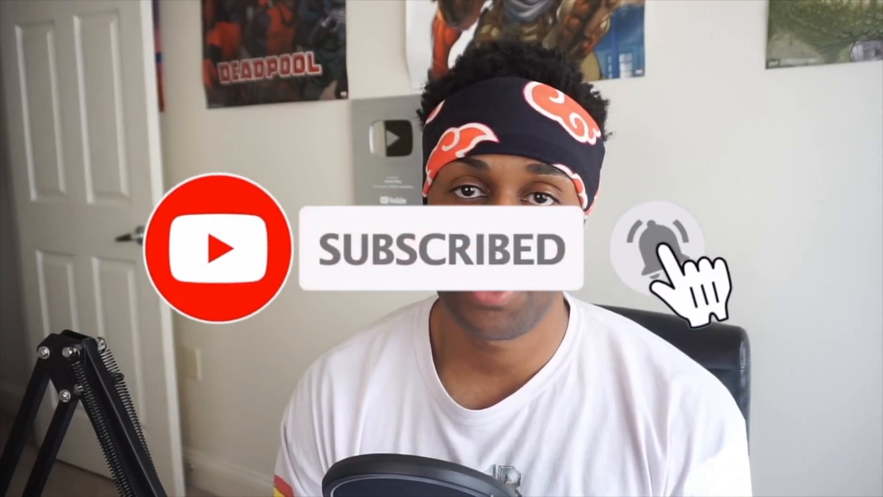